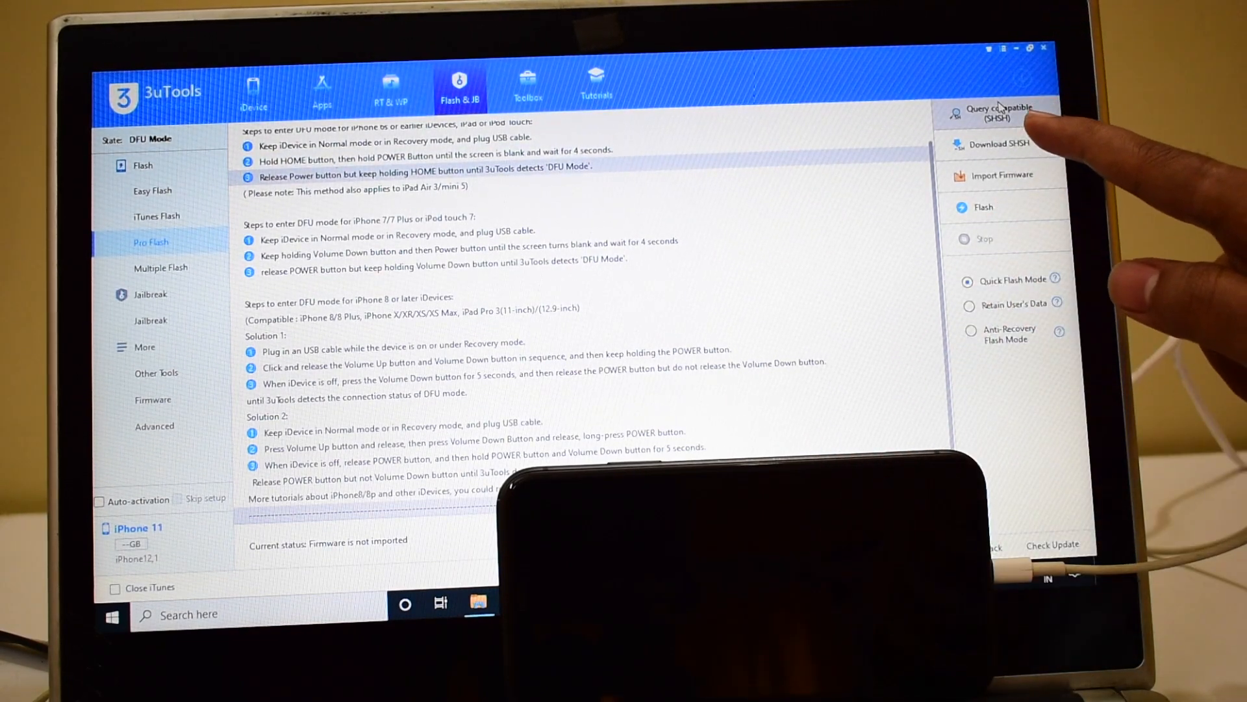
Query the iPhone 11's compatible SHSH, saving the blobs and confirming iOS 13.5.1 is signed
click(998, 114)
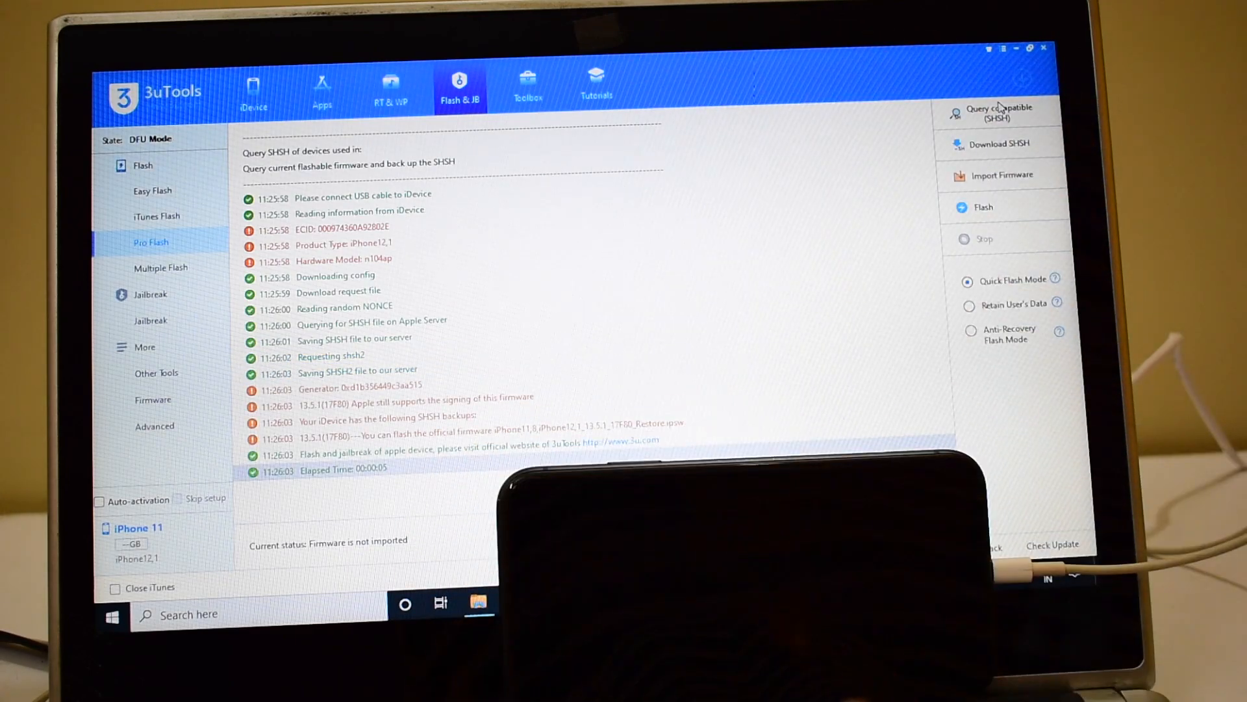
mouse_move(1003, 175)
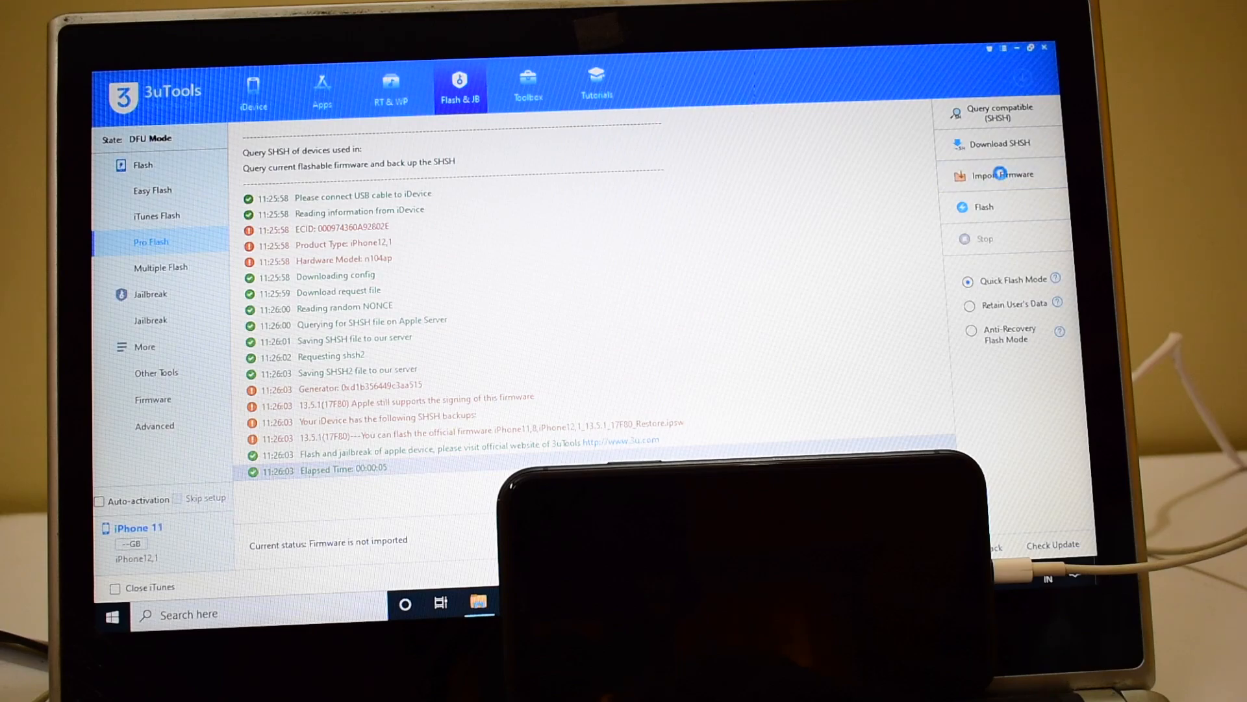
Import 'Unlocks Hub iOS 13.5.1 iPhone 11 custom.ipsw' from Desktop > Apple as the current firmware
click(1002, 175)
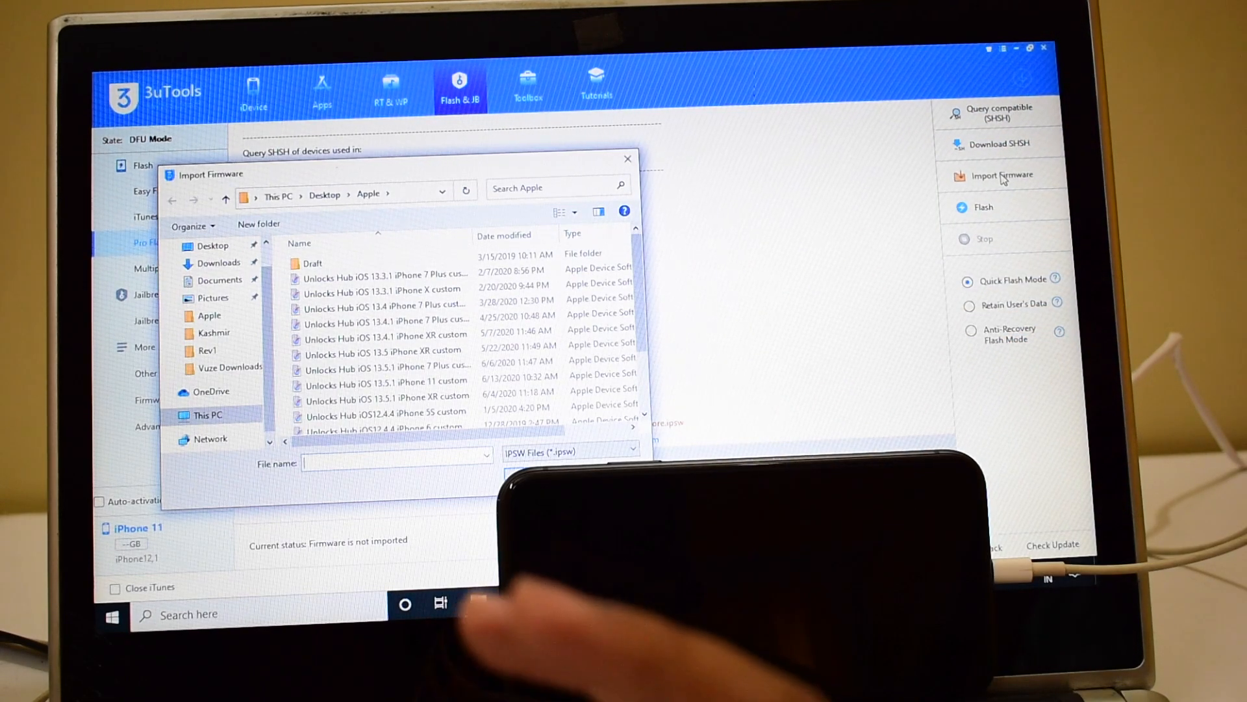
click(386, 382)
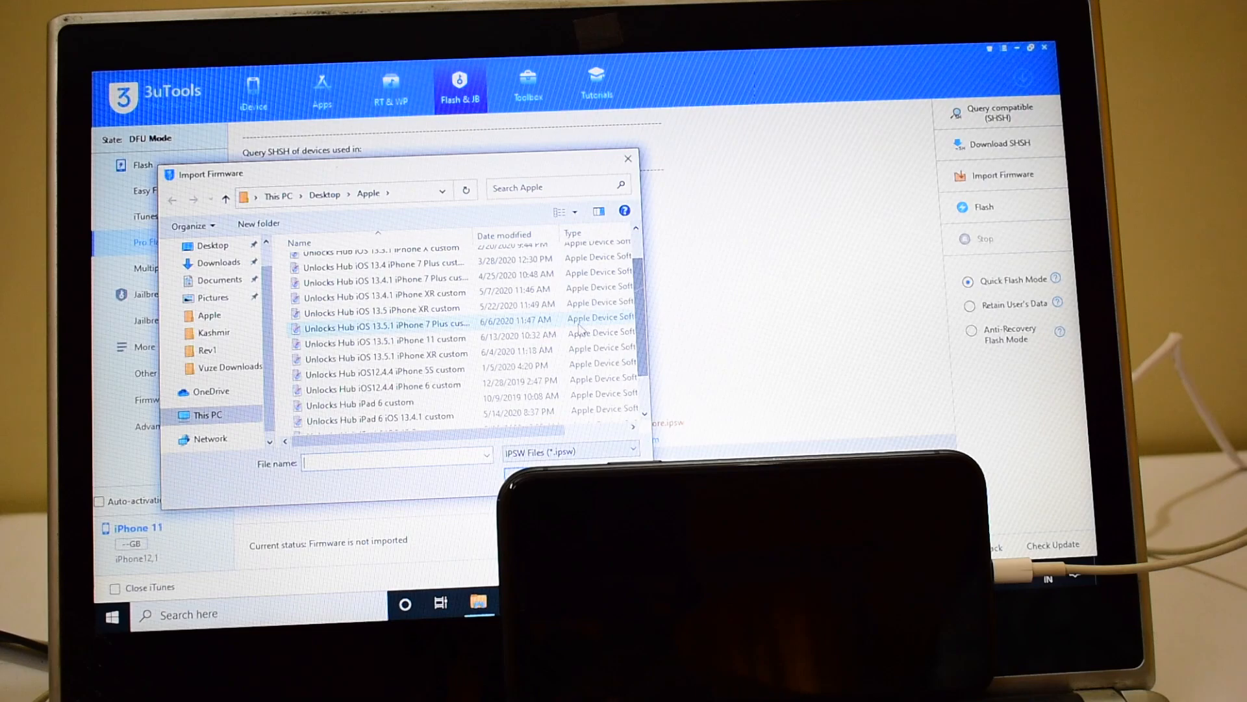
click(385, 338)
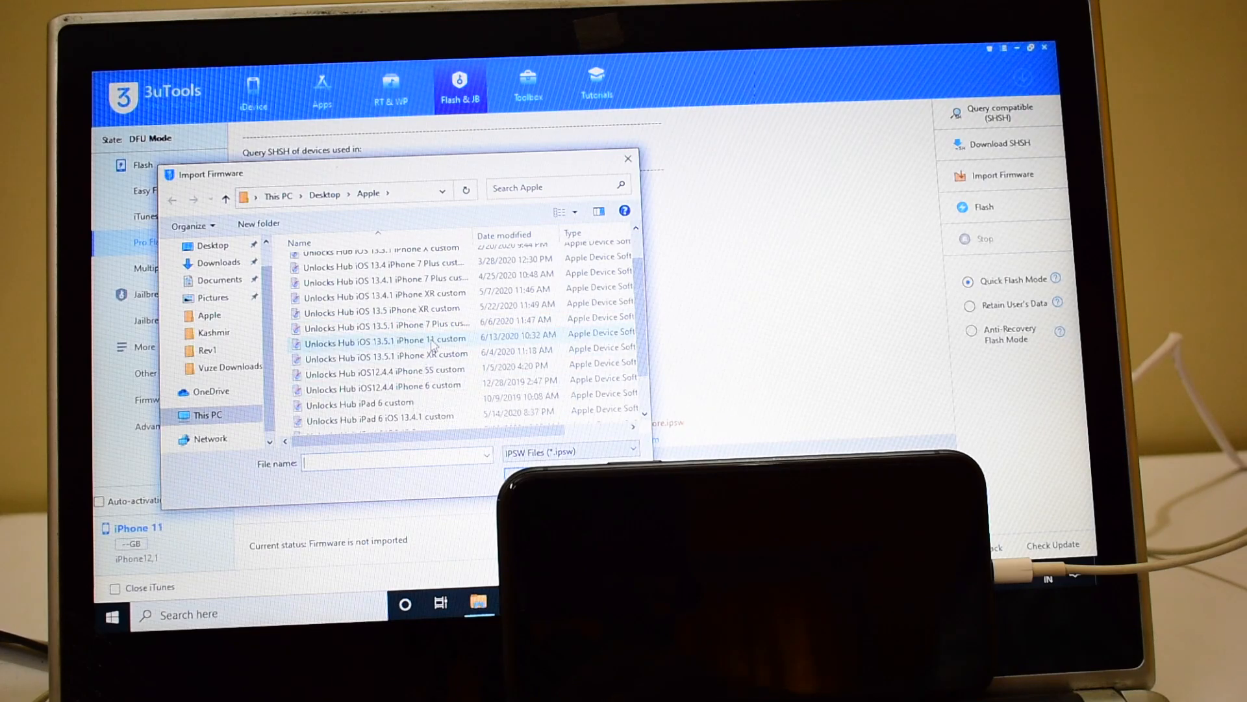
click(385, 342)
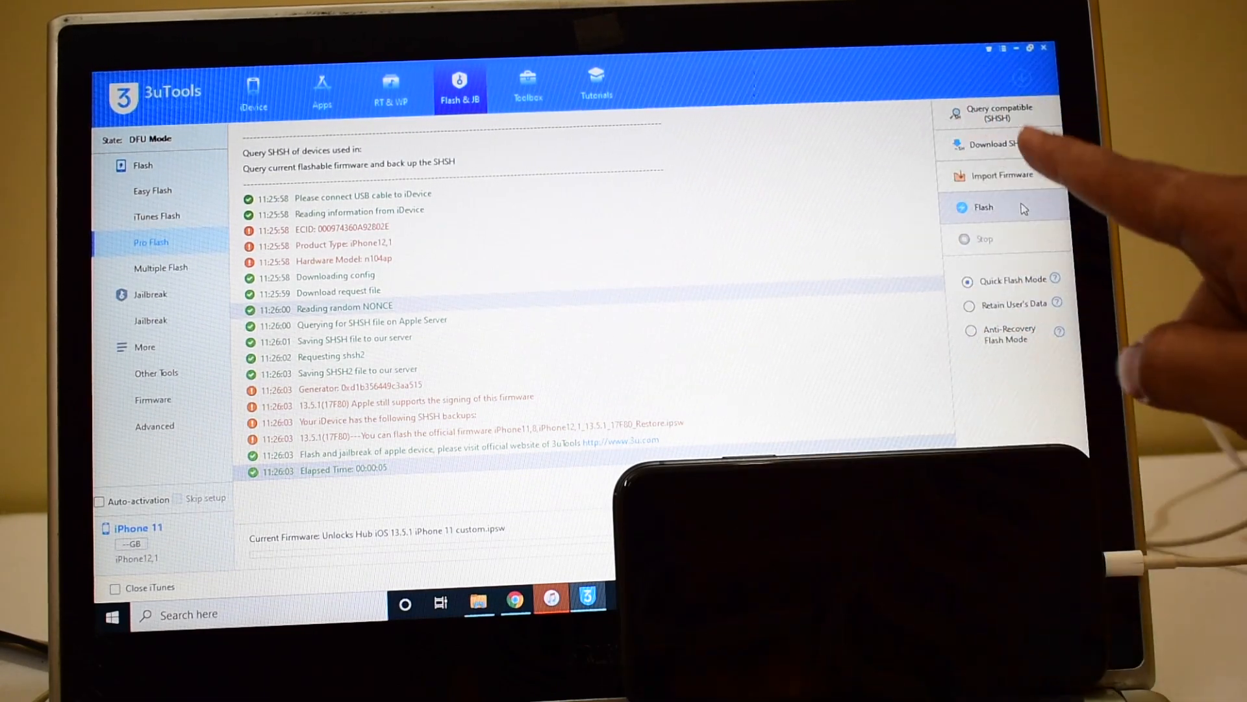
Flash the custom iOS 13.5.1 firmware onto the iPhone 11 until the log reports Flash complete
click(983, 208)
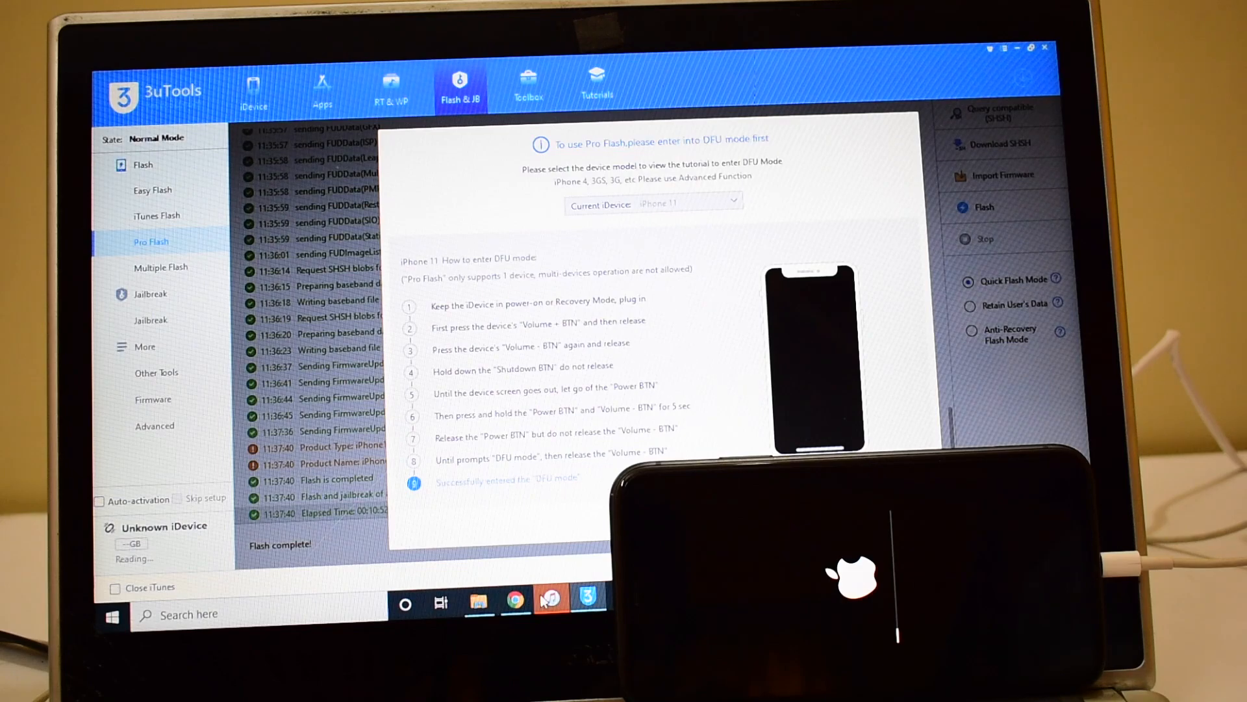
Switch to iTunes and acknowledge the recovery-mode alert for the iPhone 11
click(549, 599)
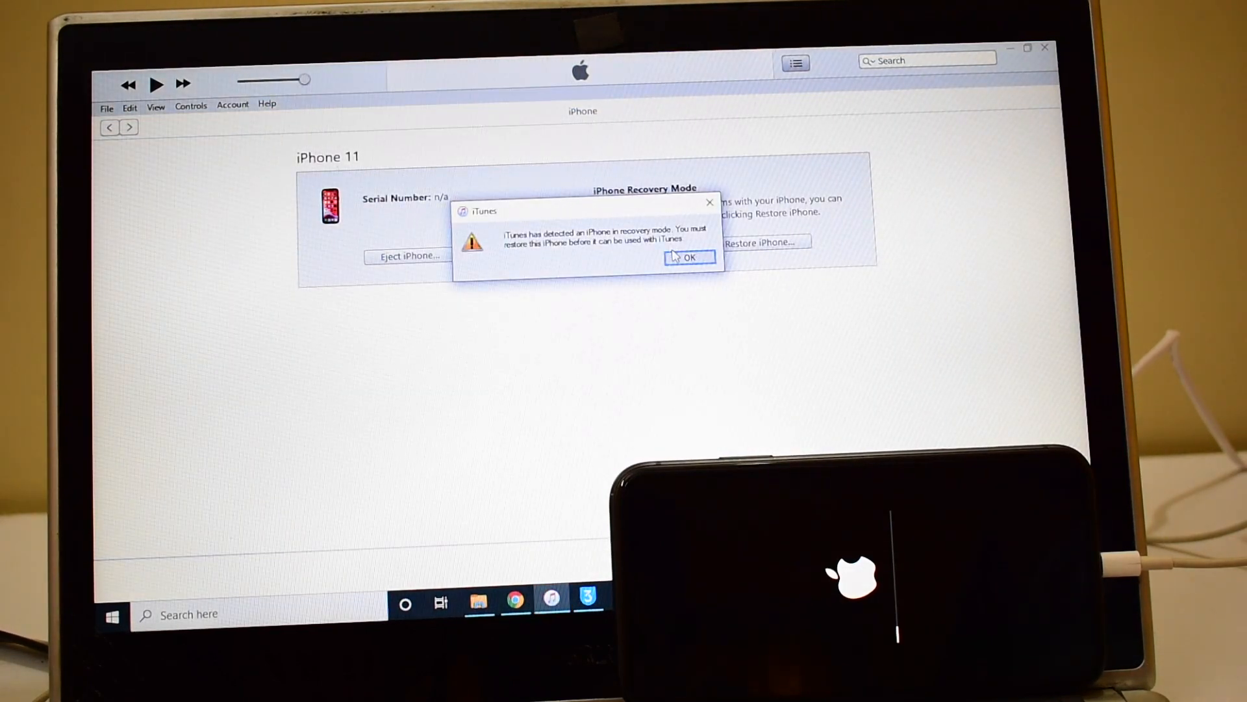
click(689, 258)
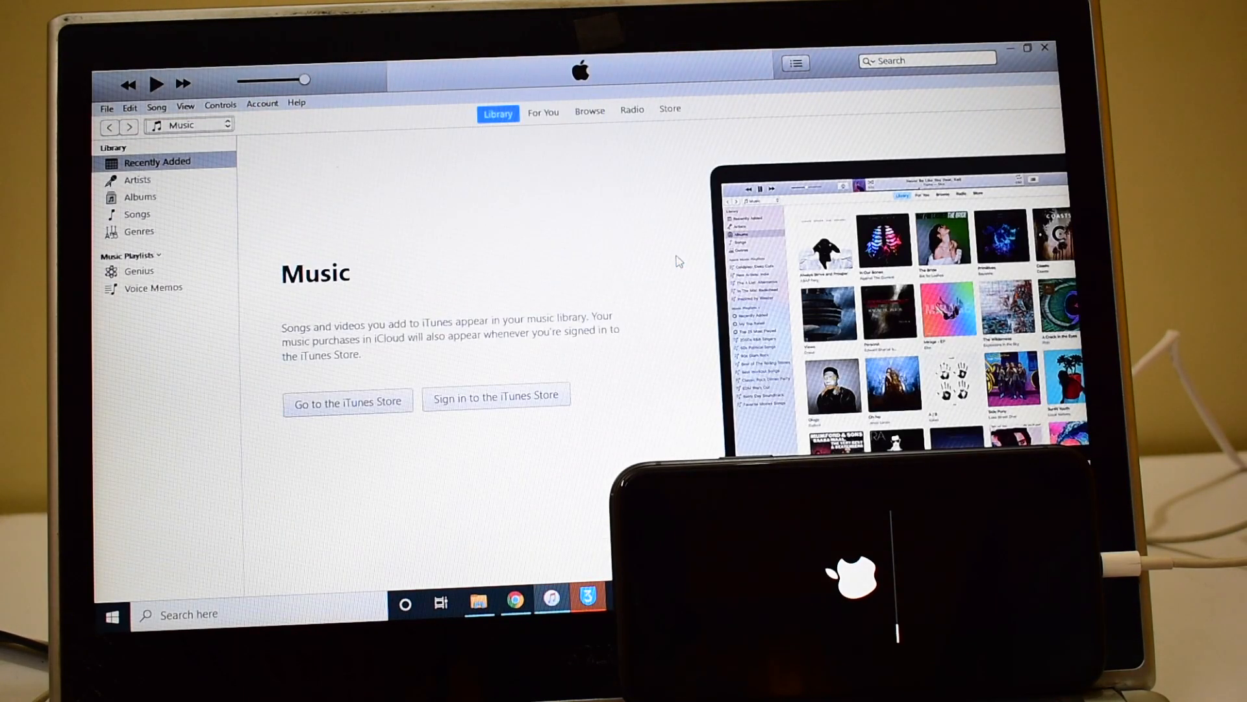
mouse_move(491, 215)
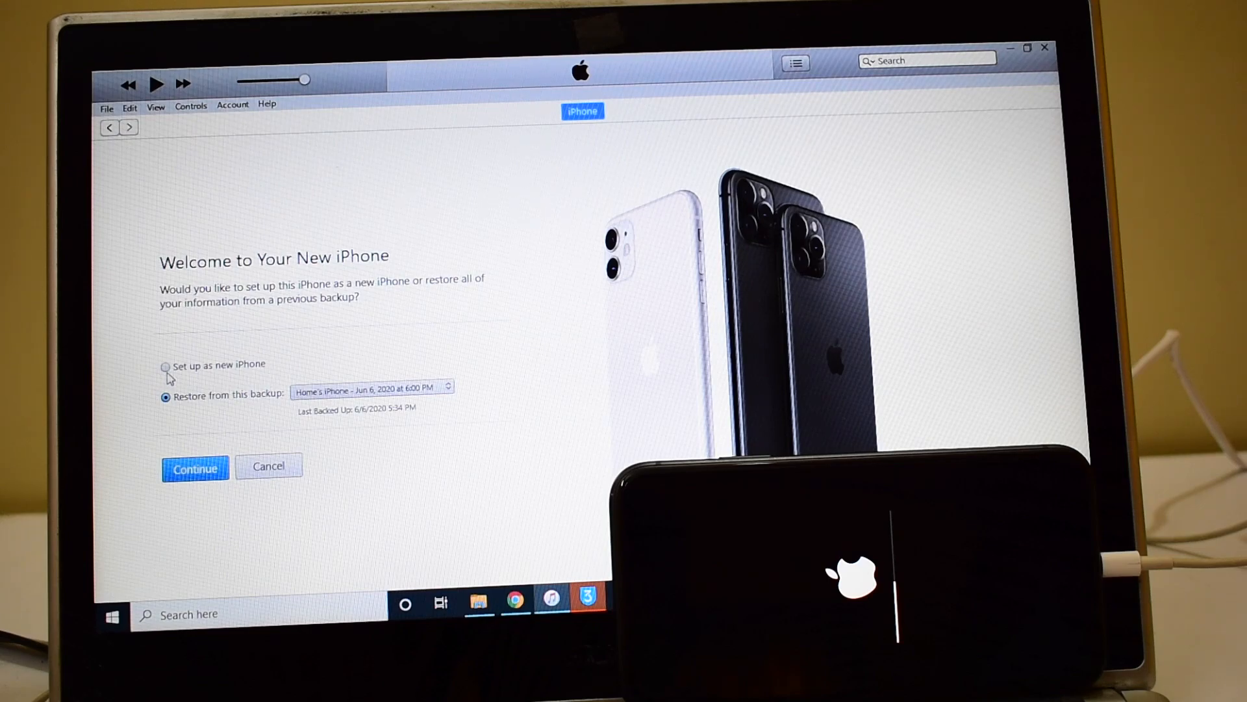
Set up the iPhone 11 as a new iPhone through Get Started, then return to 3uTools
click(165, 365)
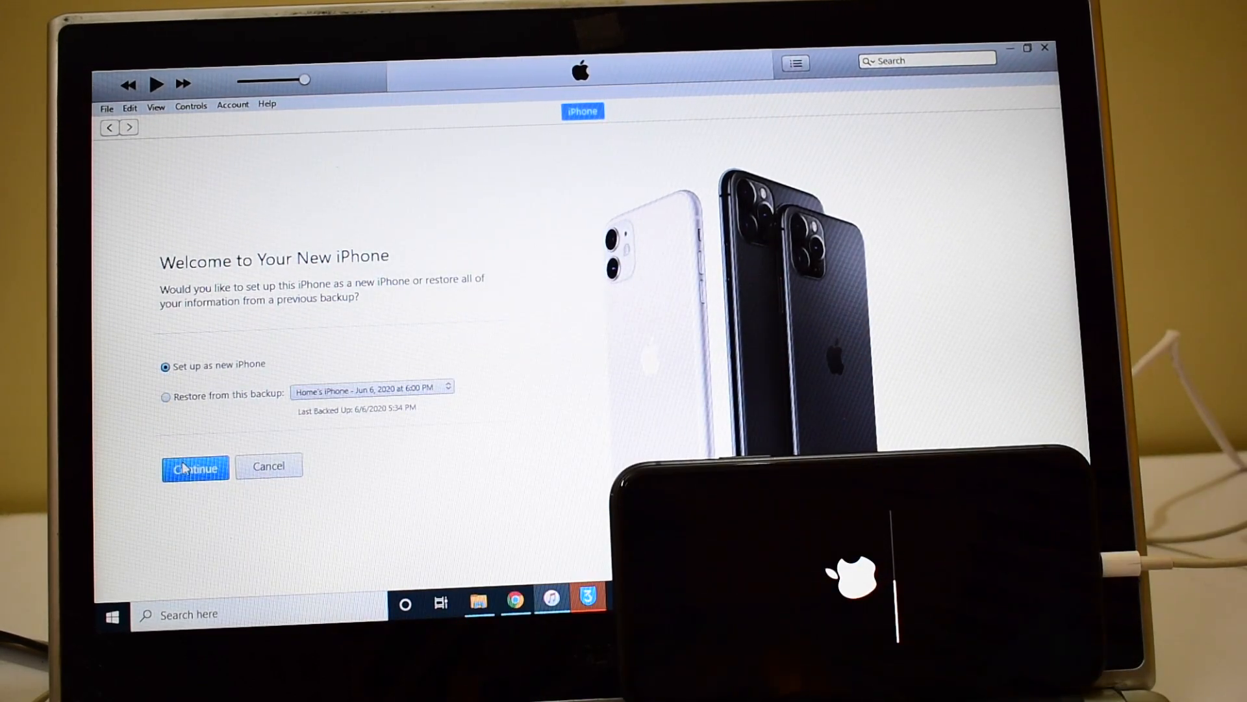
click(195, 468)
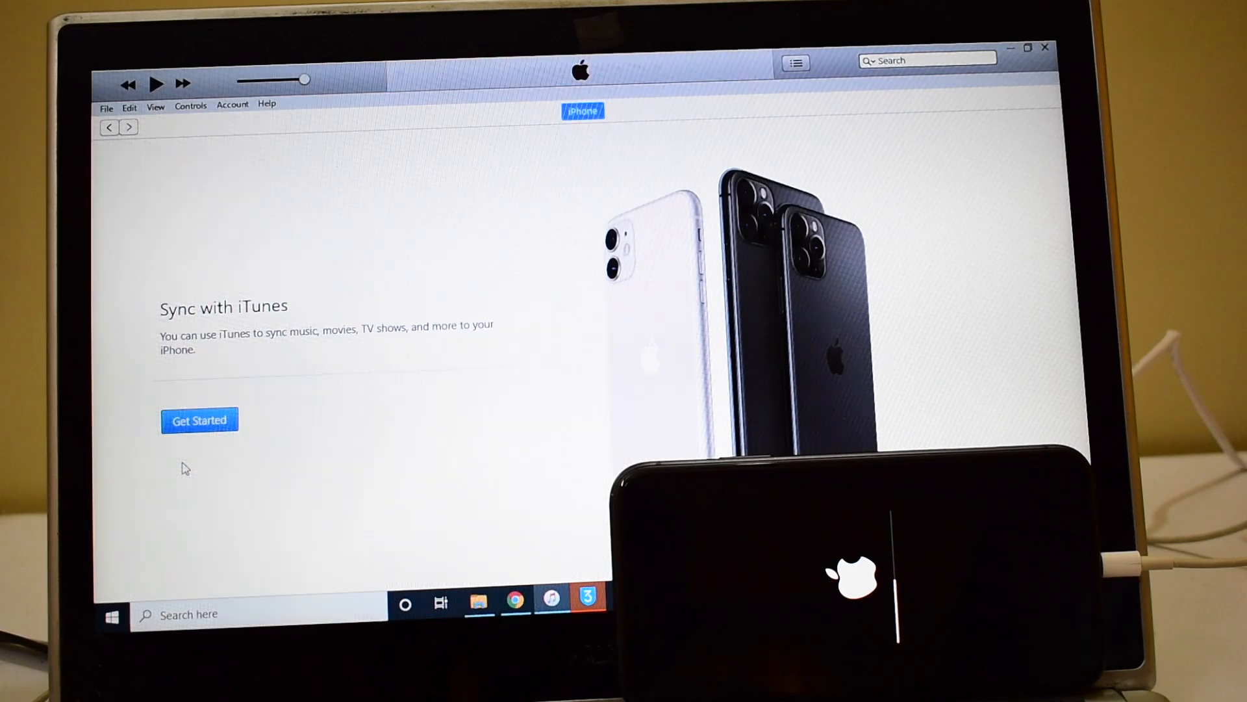
click(198, 419)
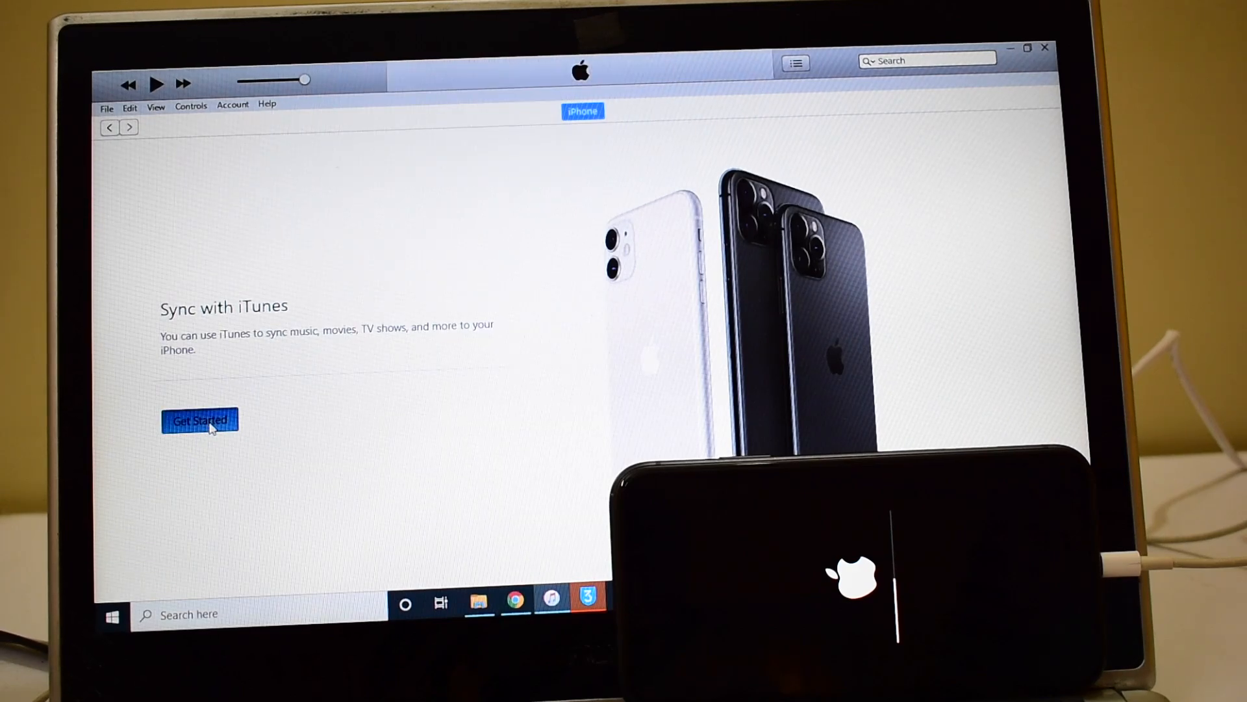
click(200, 420)
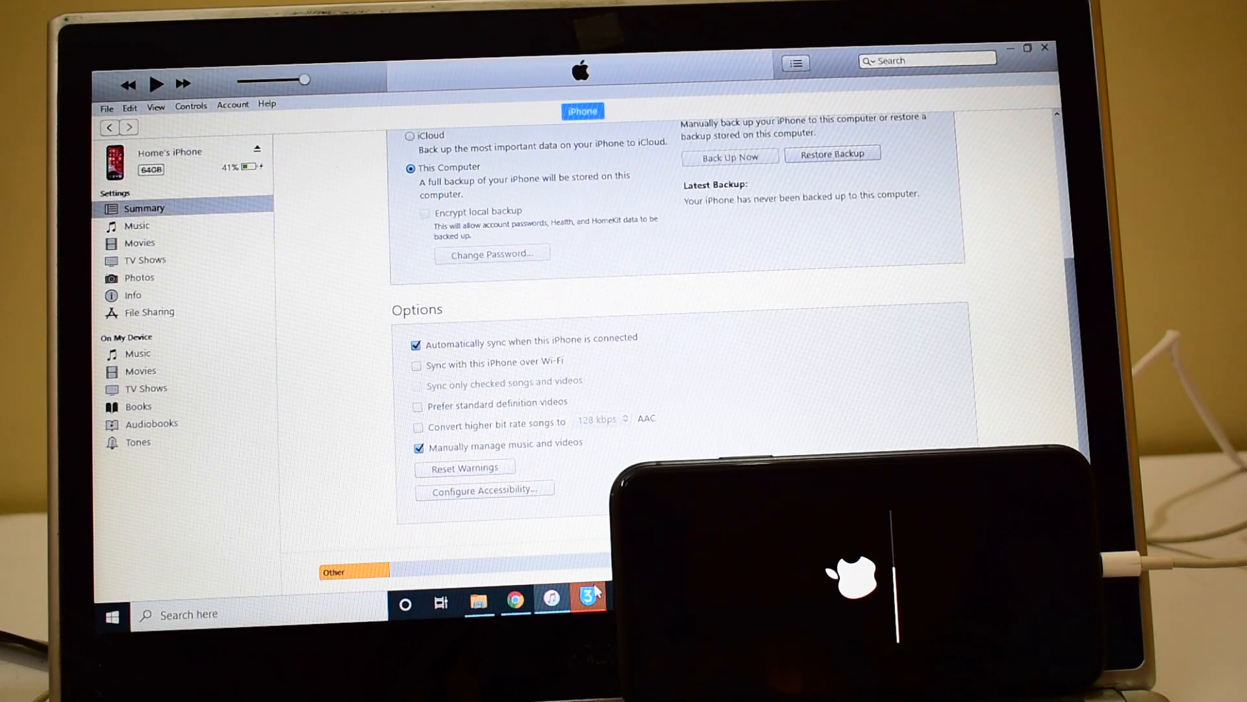
click(588, 601)
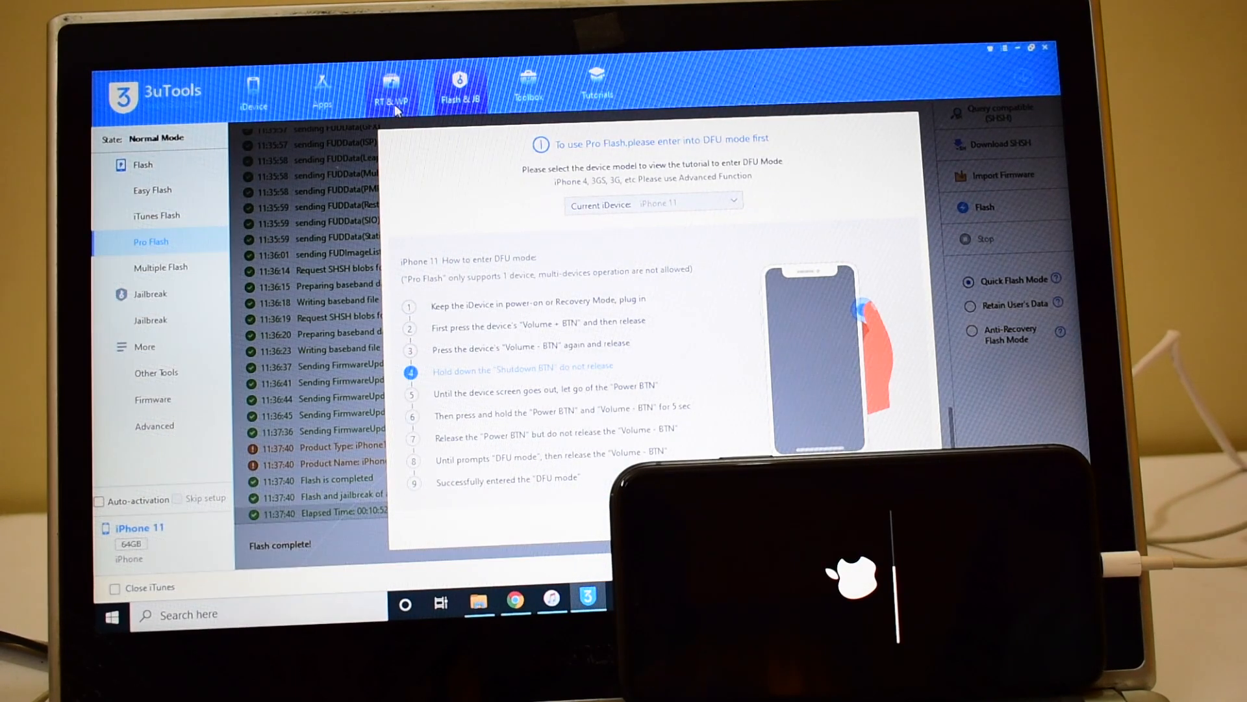